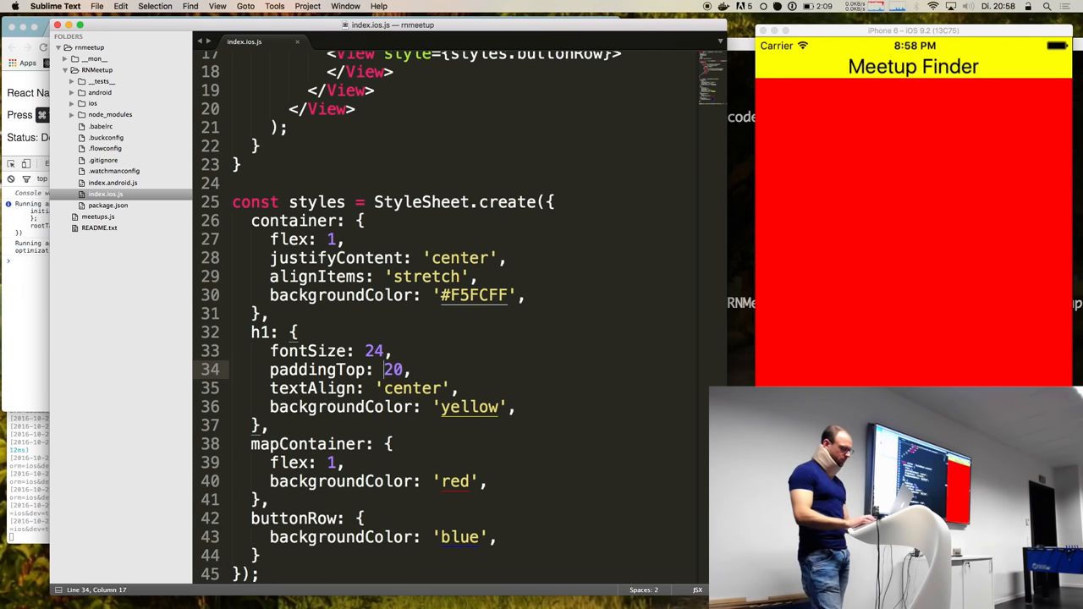
# - Set the h1 paddingTop to Platform.OS === 'ios' ? 20 : 25
pyautogui.write('Platfrom')
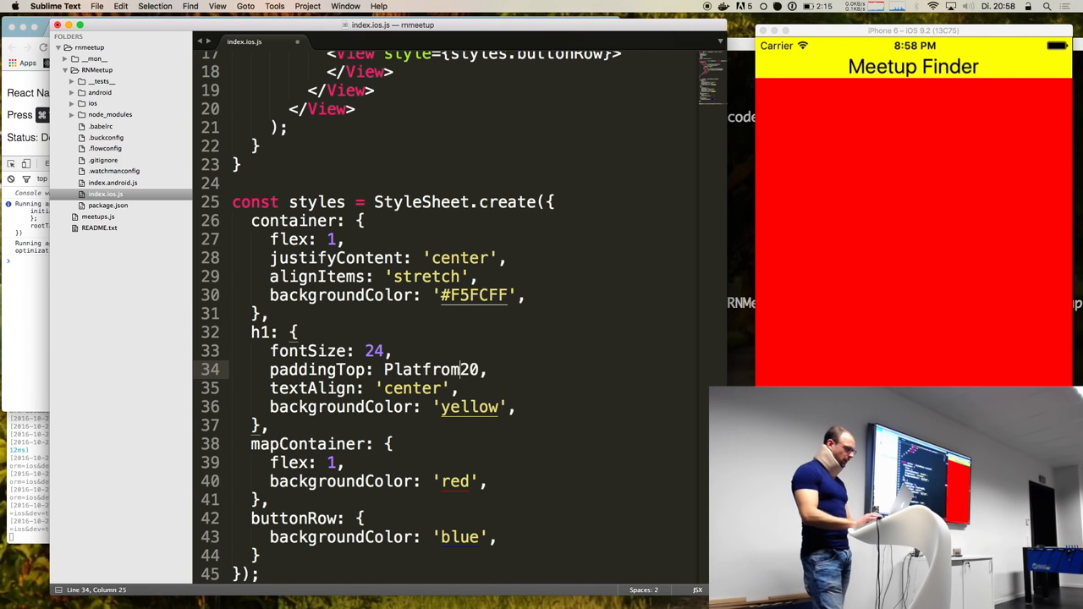
pyautogui.write('.')
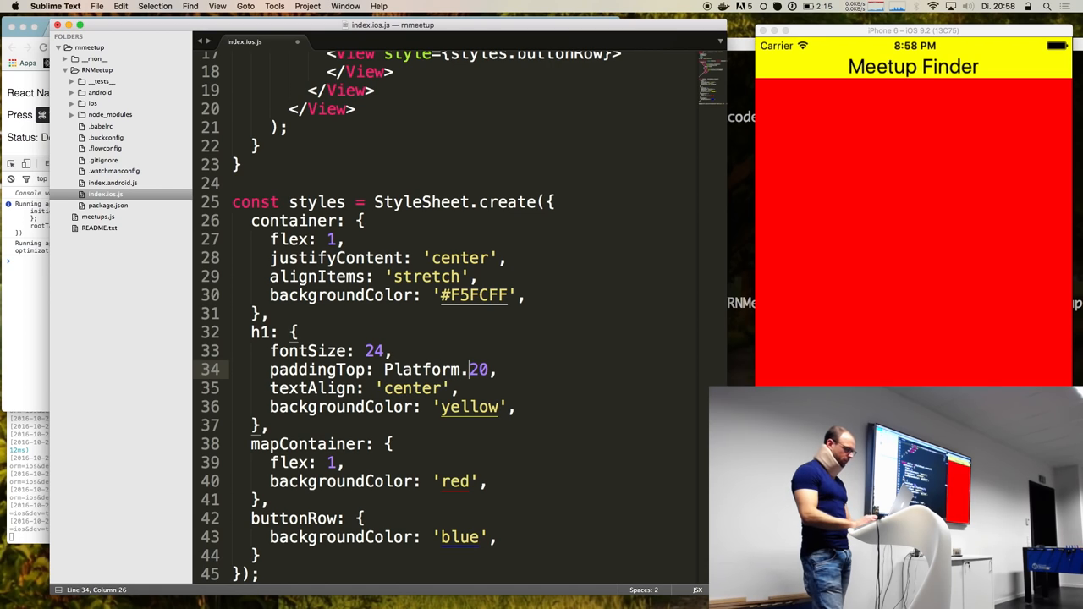
pyautogui.write('OS ===')
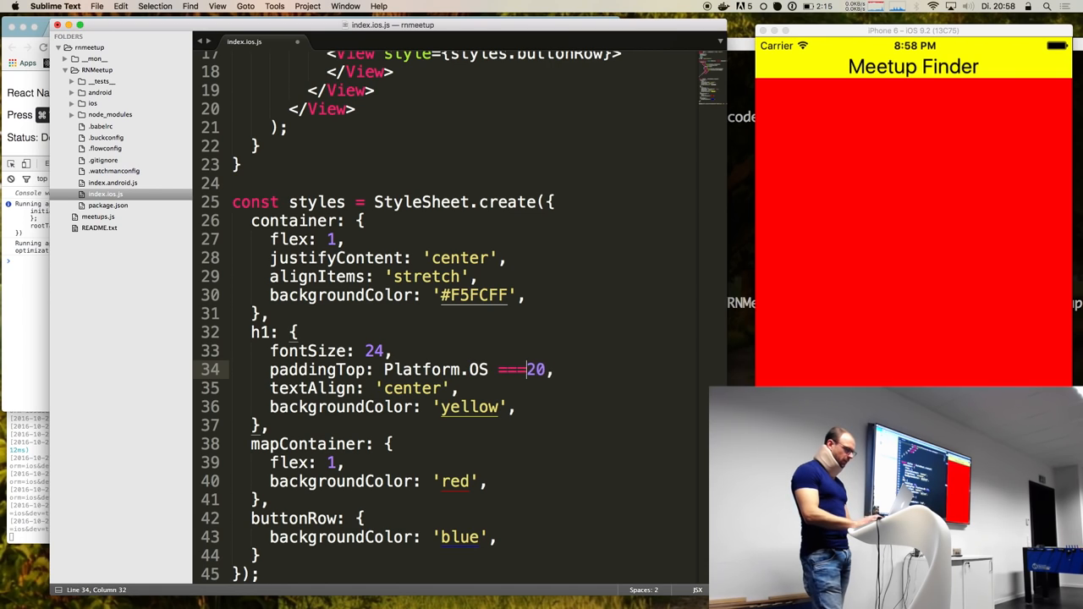
pyautogui.write("'ios'")
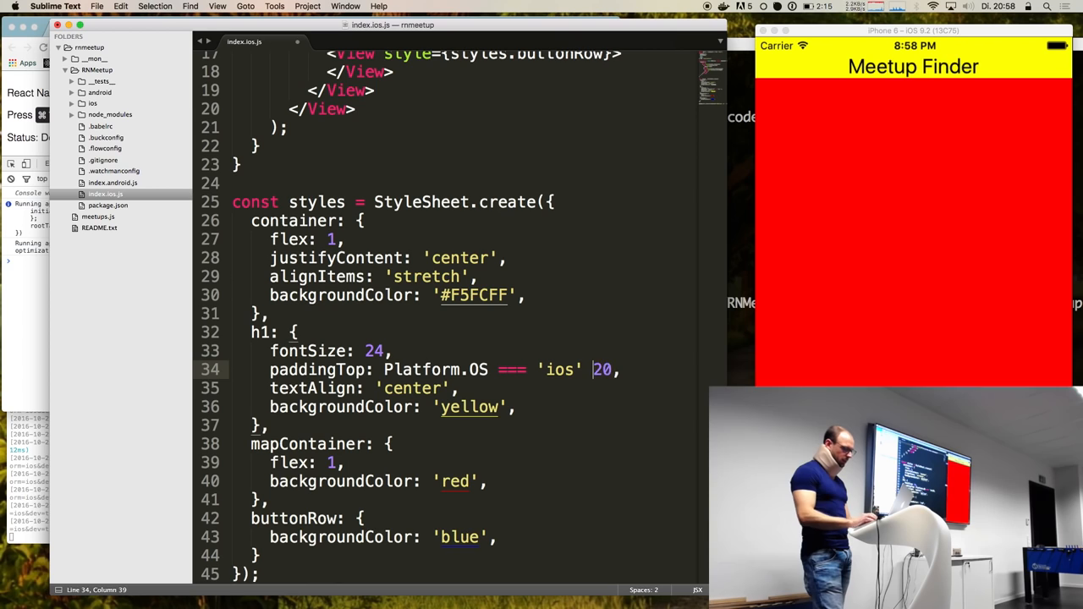
pyautogui.write('? 20 : 25')
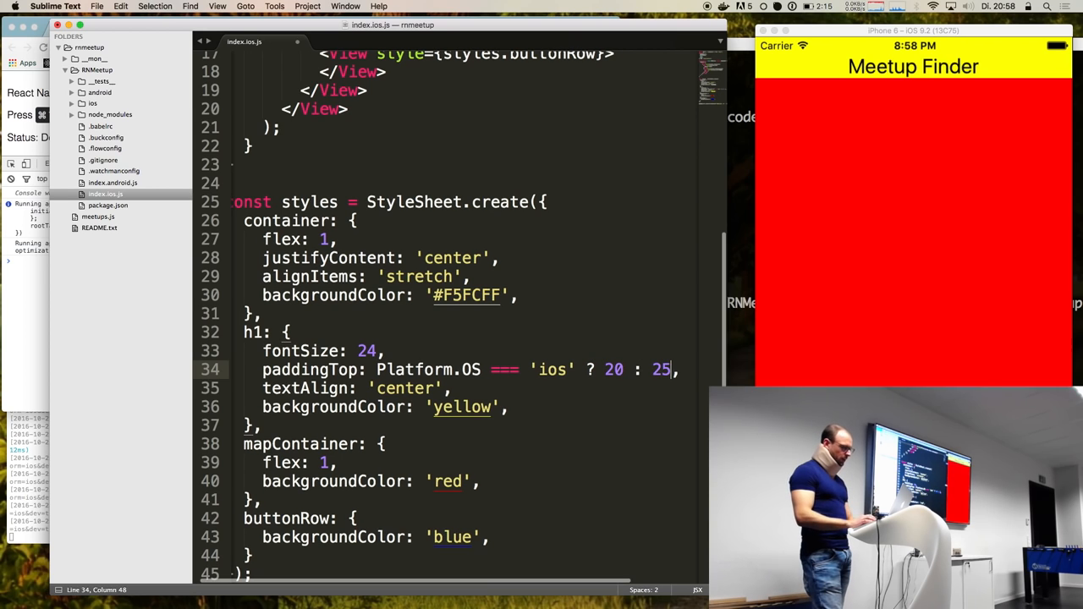
pyautogui.doubleClick(414, 370)
pyautogui.write('Platform,')
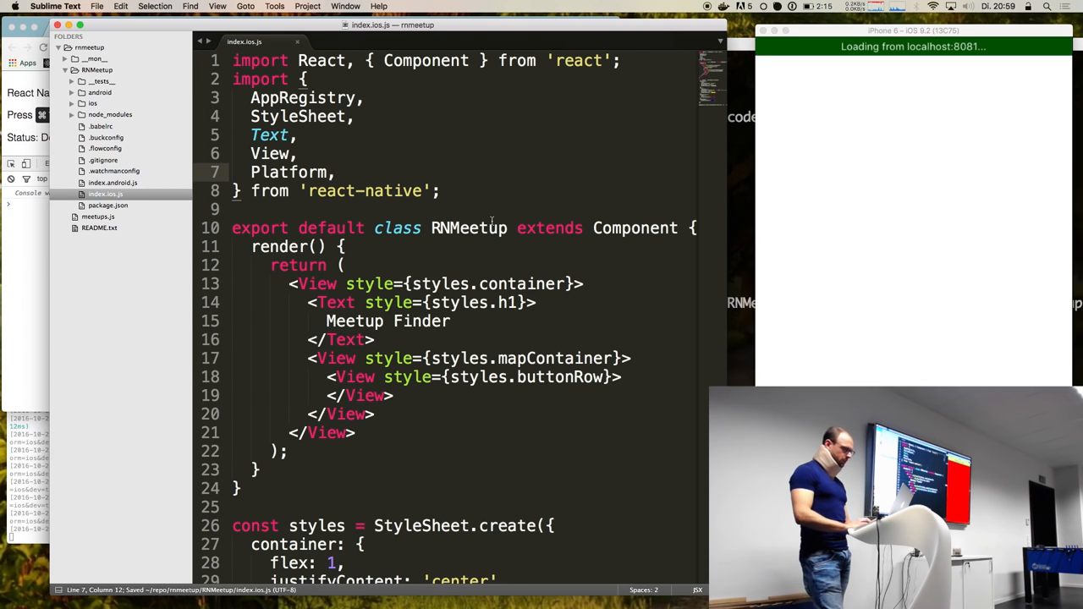
# - Scroll down through the styles file
pyautogui.scroll(-3)
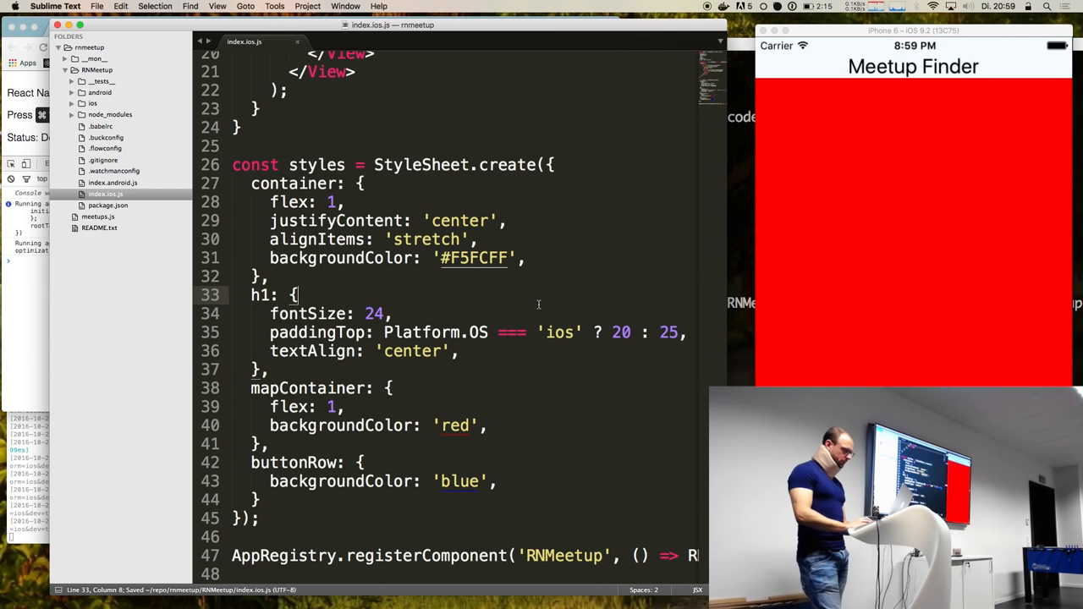
pyautogui.moveTo(464, 390)
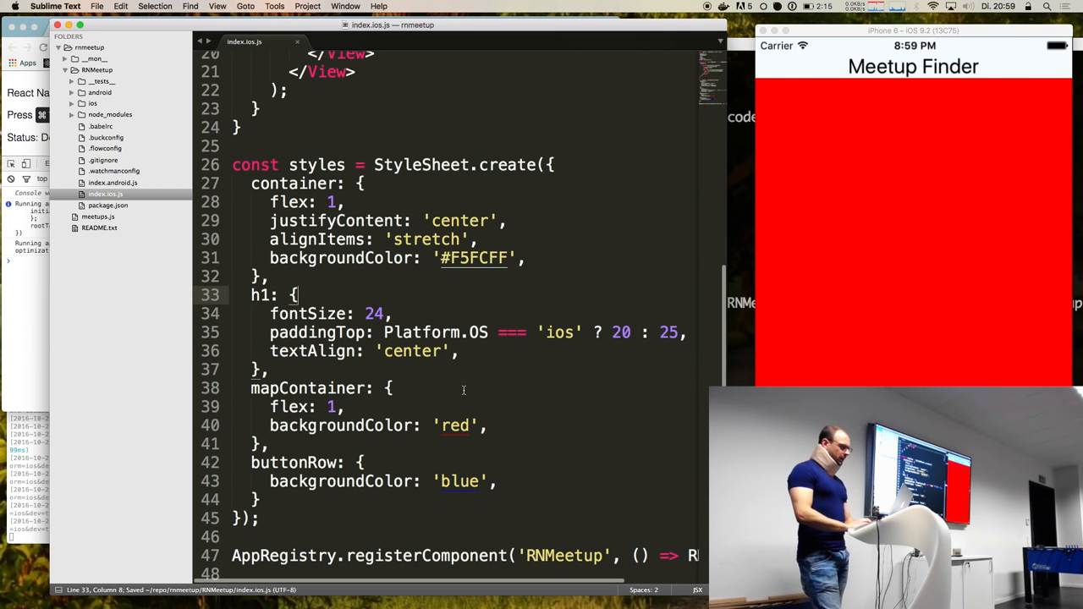
pyautogui.click(445, 388)
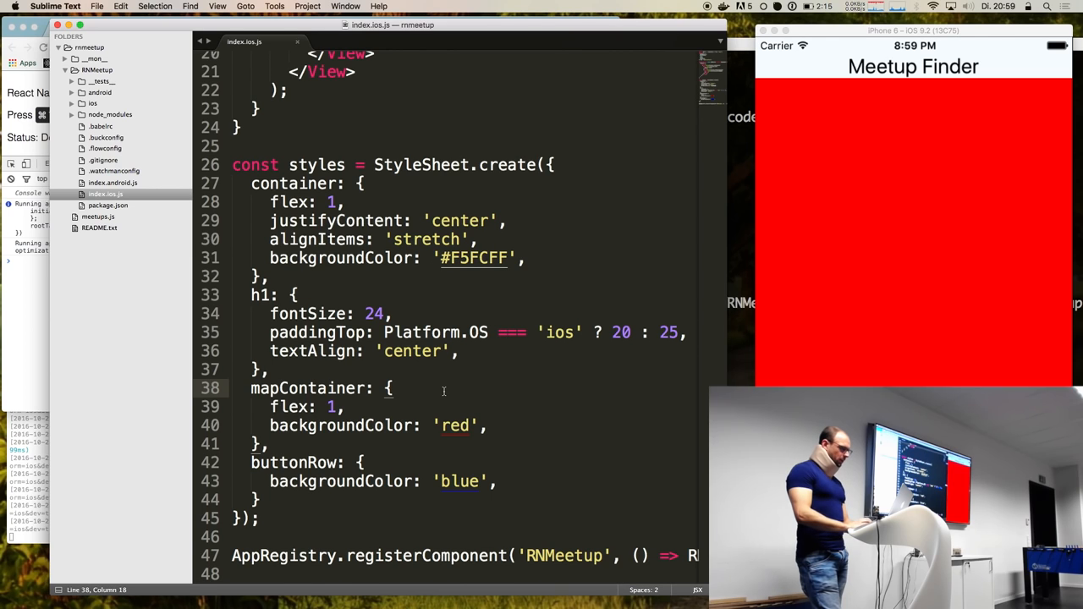
pyautogui.moveTo(71, 343)
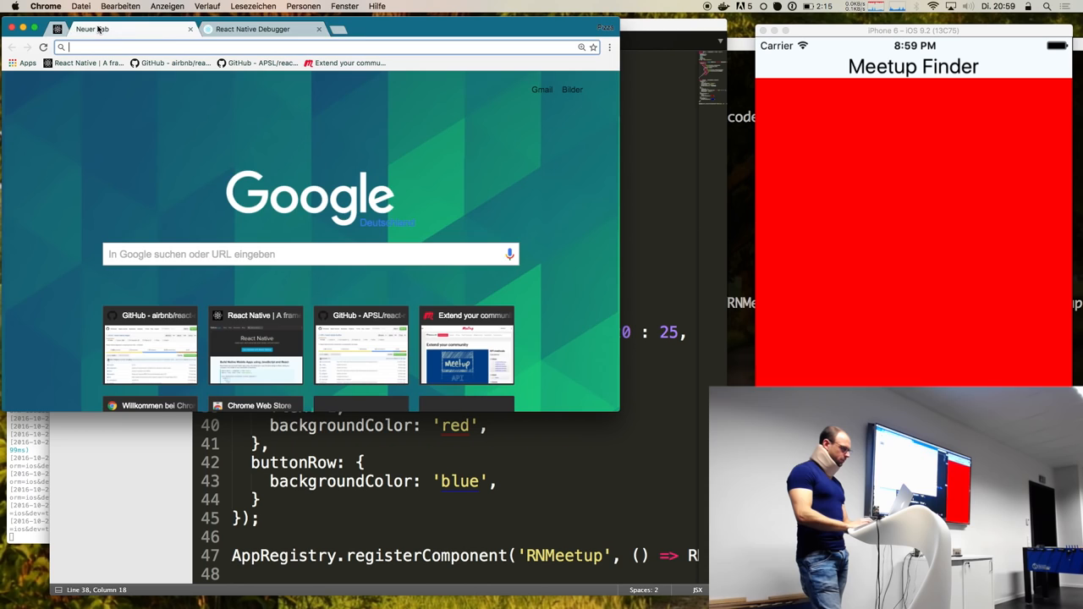
# - Search Google for 'react native maps' and open the airbnb/react-native-maps GitHub result
pyautogui.write('rea')
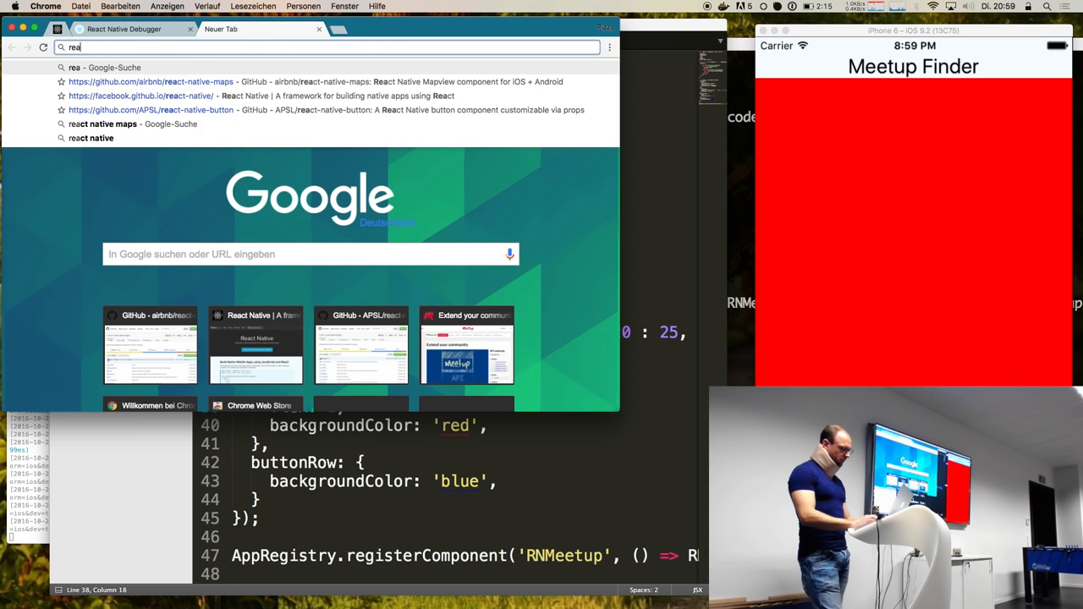
pyautogui.click(103, 124)
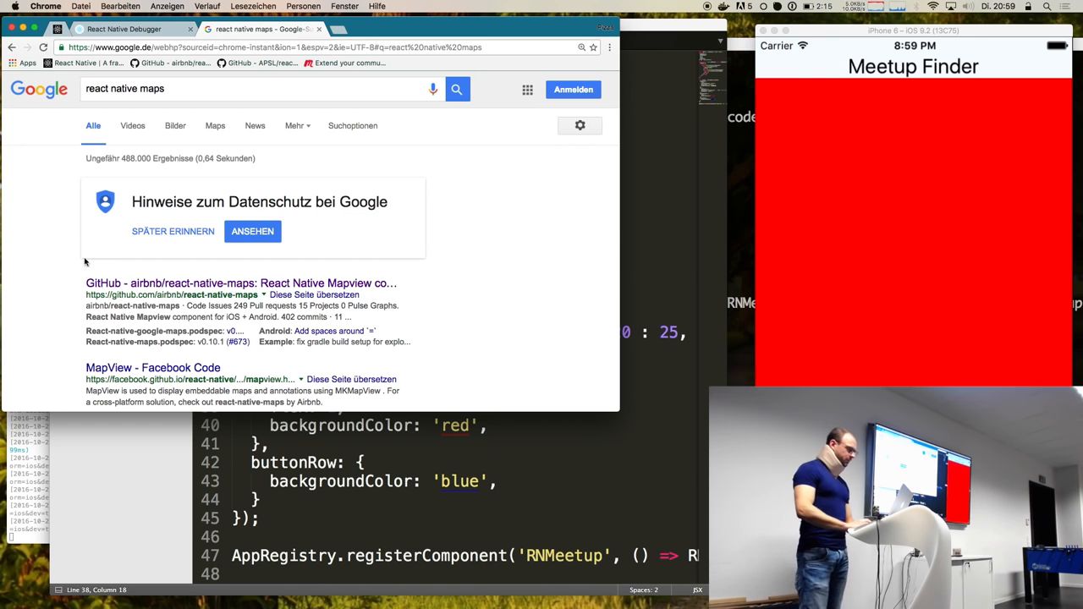
pyautogui.click(240, 283)
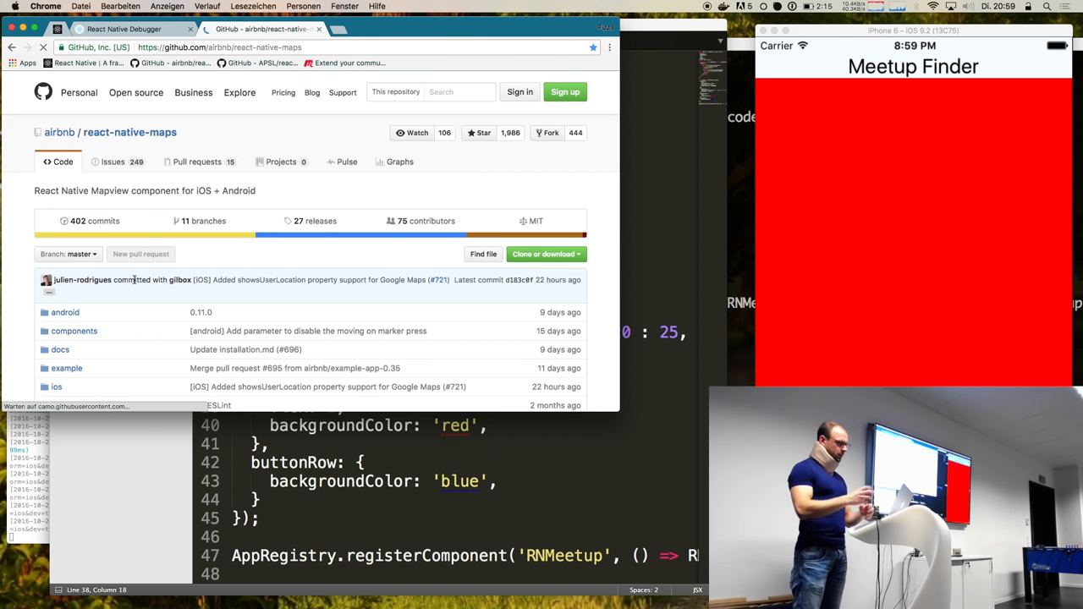